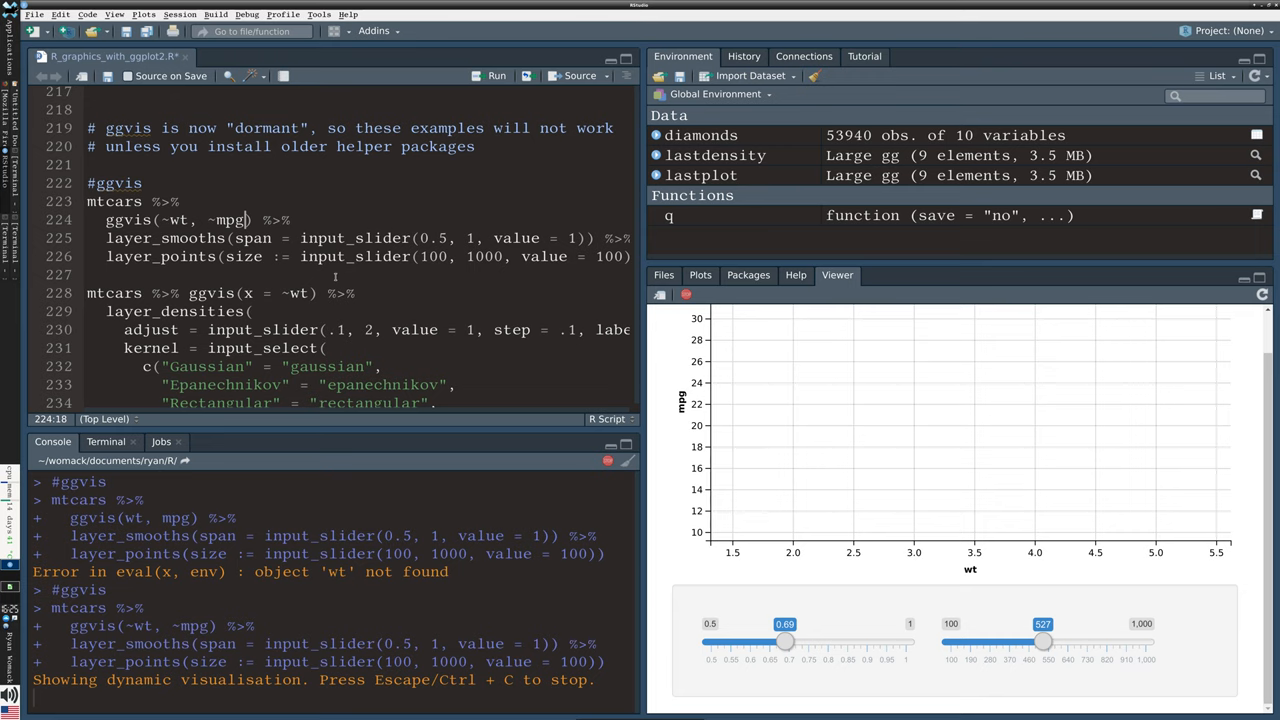
# Drag the ggvis span slider for the wt-versus-mpg plot from 0.69 to 0.785.
pyautogui.scroll(-3)
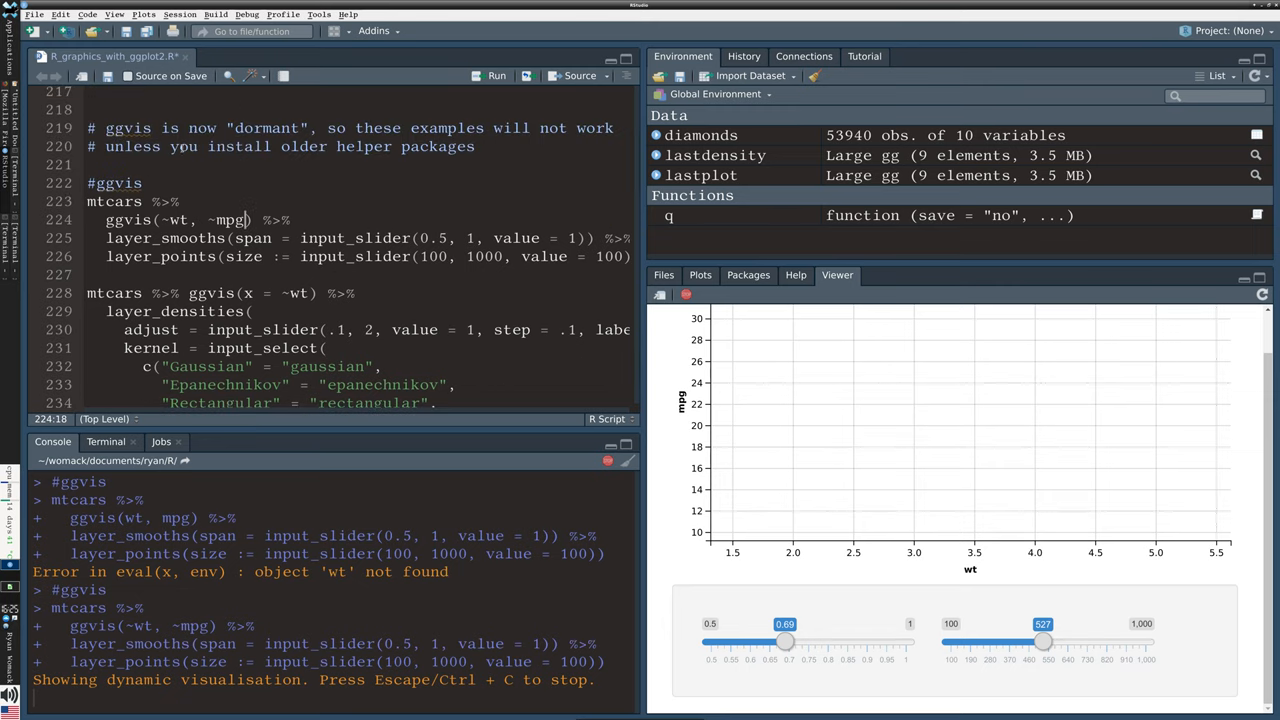
pyautogui.click(295, 128)
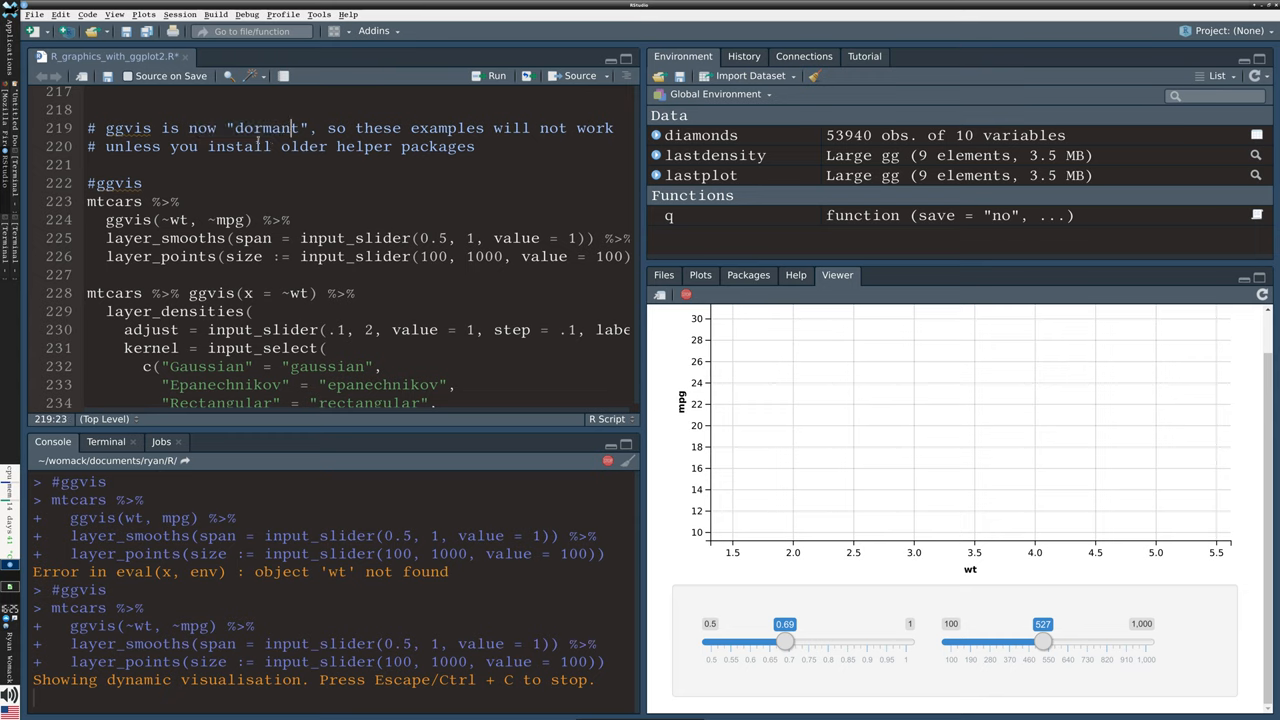
pyautogui.scroll(-3)
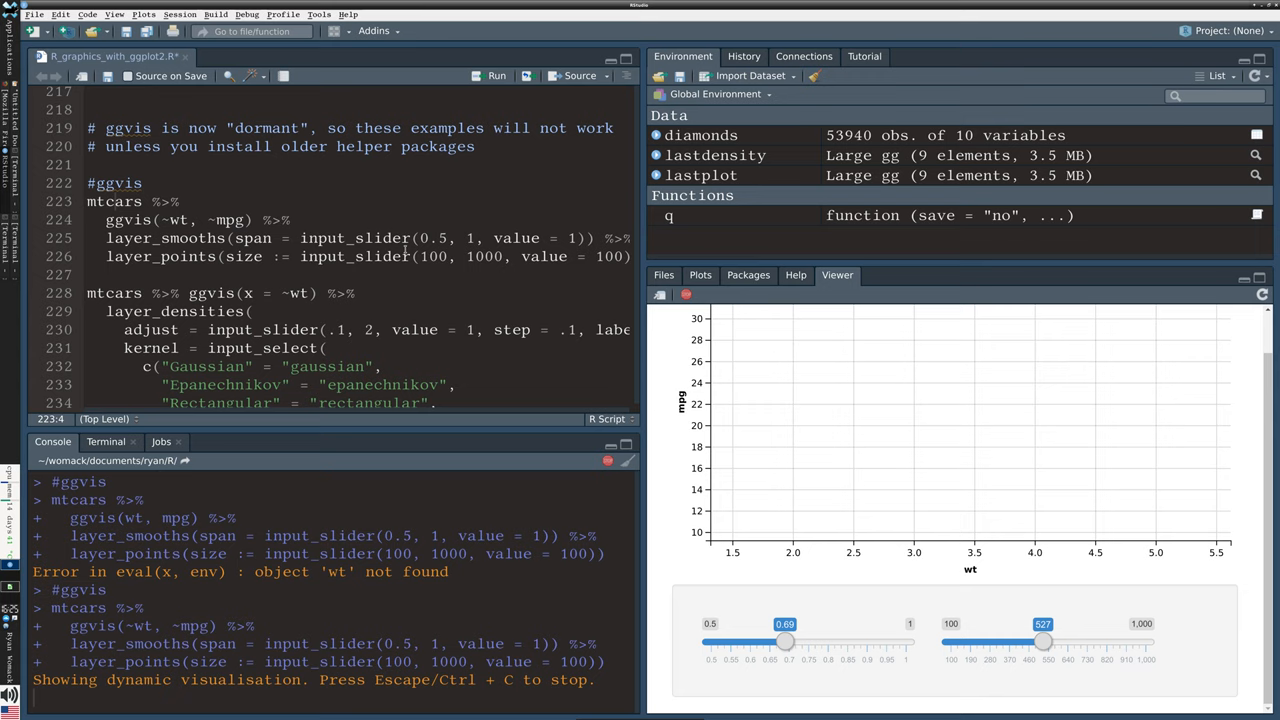
pyautogui.moveTo(810, 596)
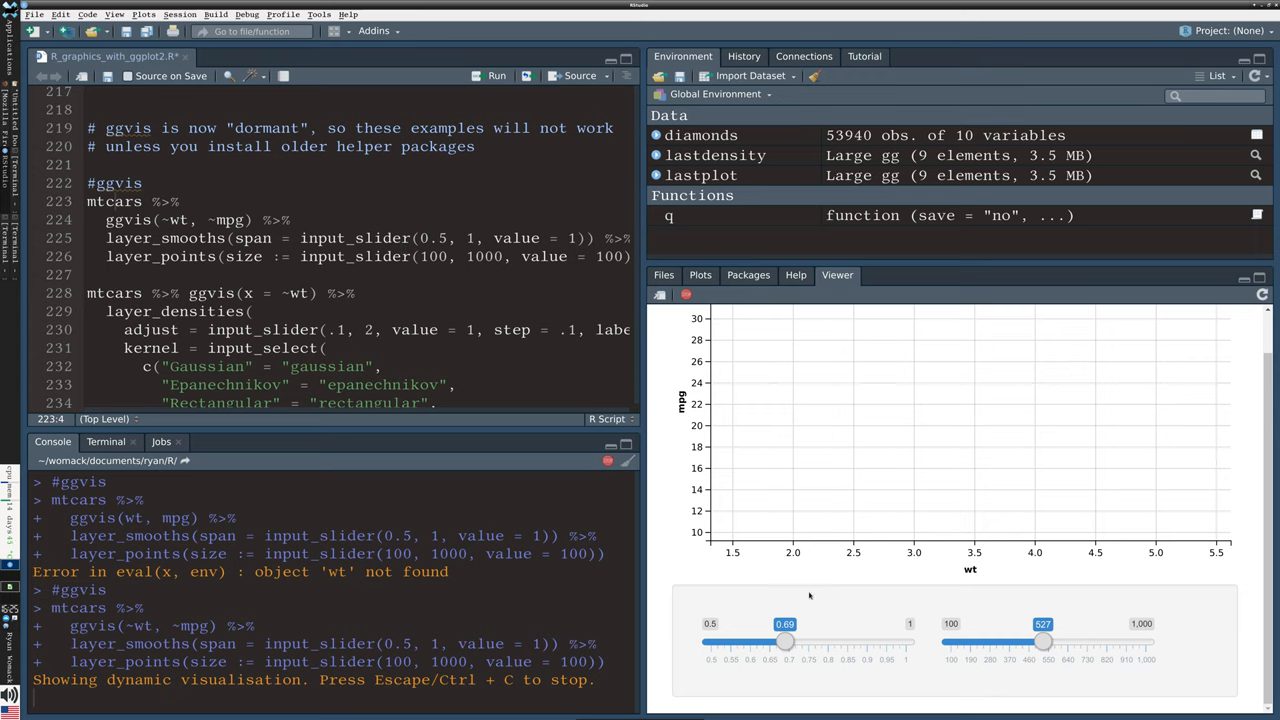
pyautogui.moveTo(973, 416)
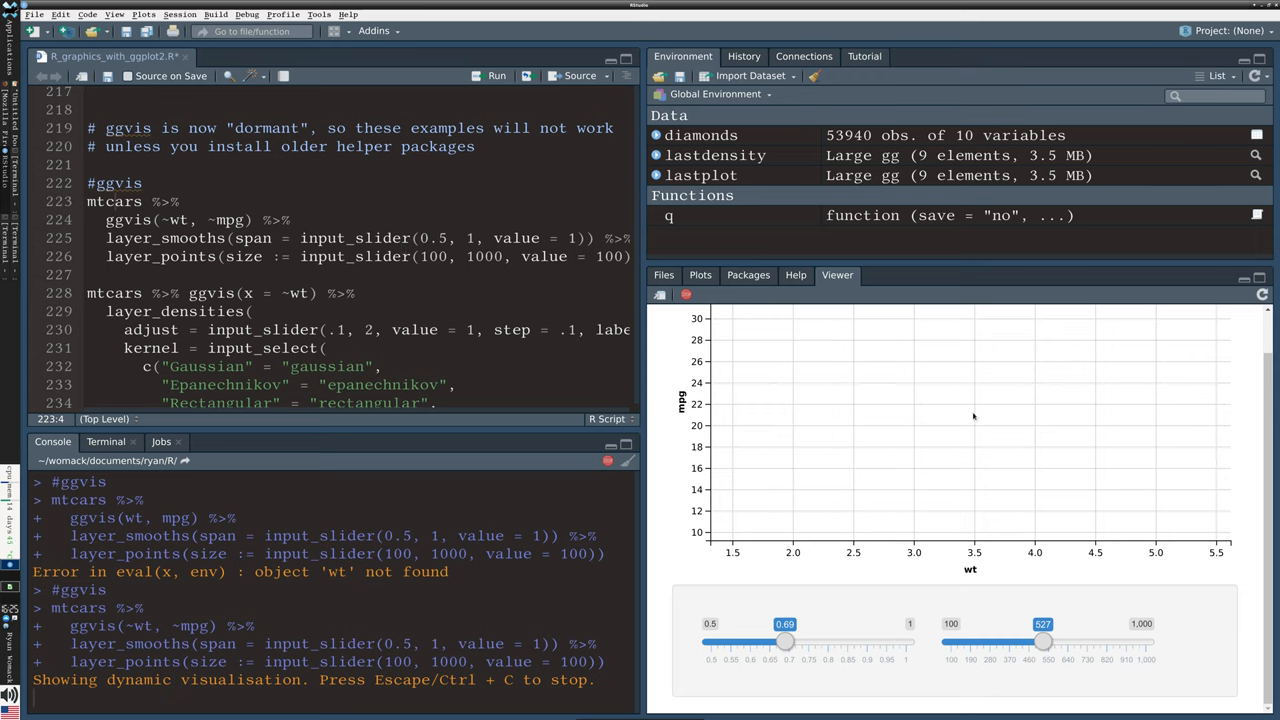
pyautogui.moveTo(785, 642); pyautogui.dragTo(710, 642)
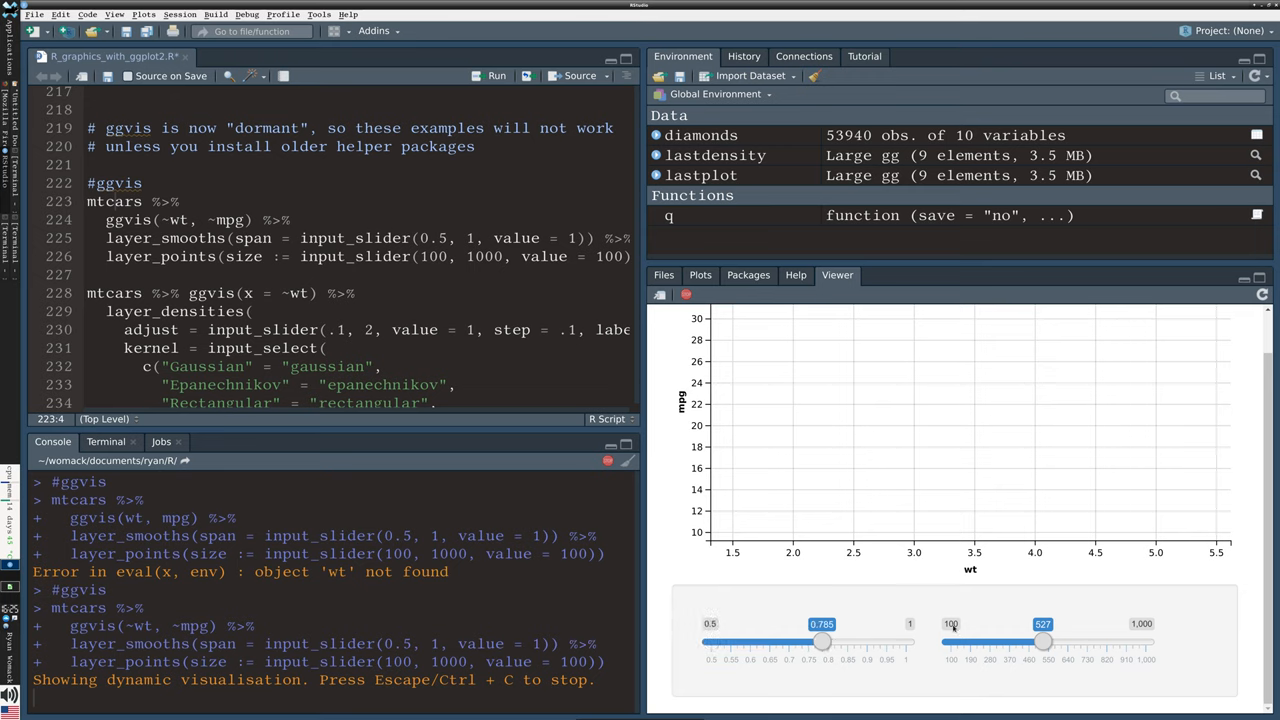
pyautogui.moveTo(1024, 408)
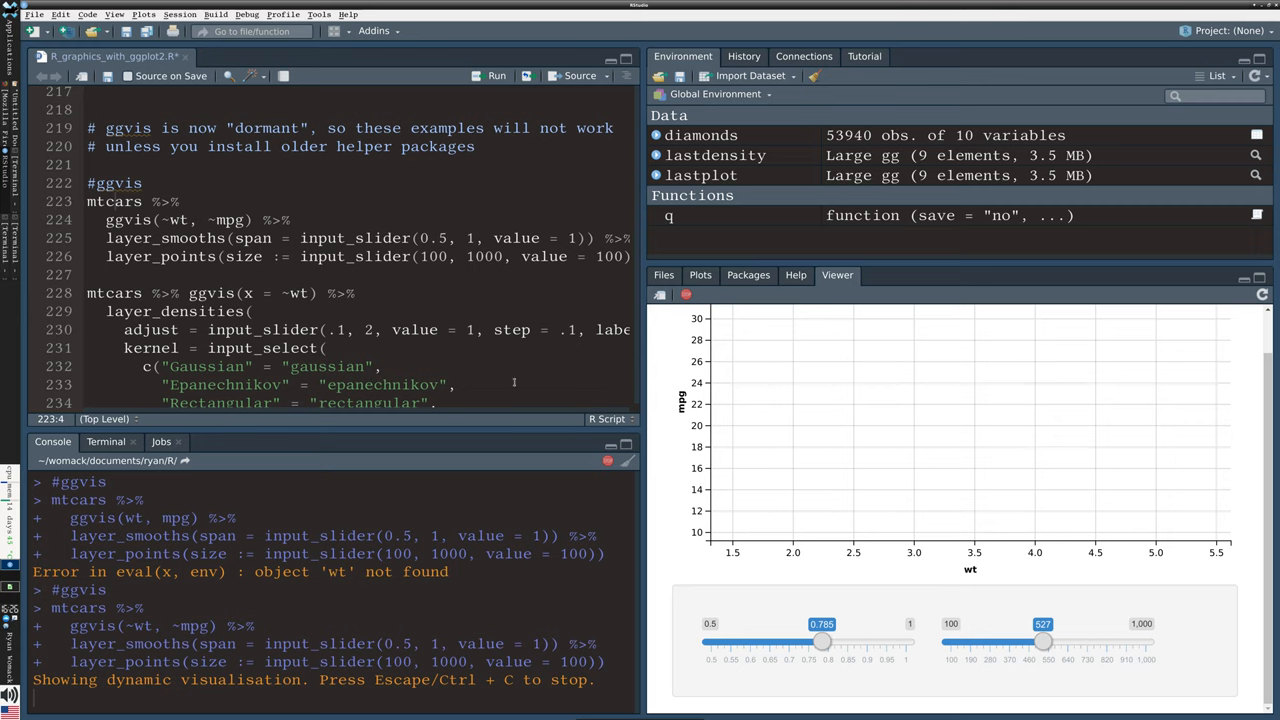
pyautogui.scroll(-3)
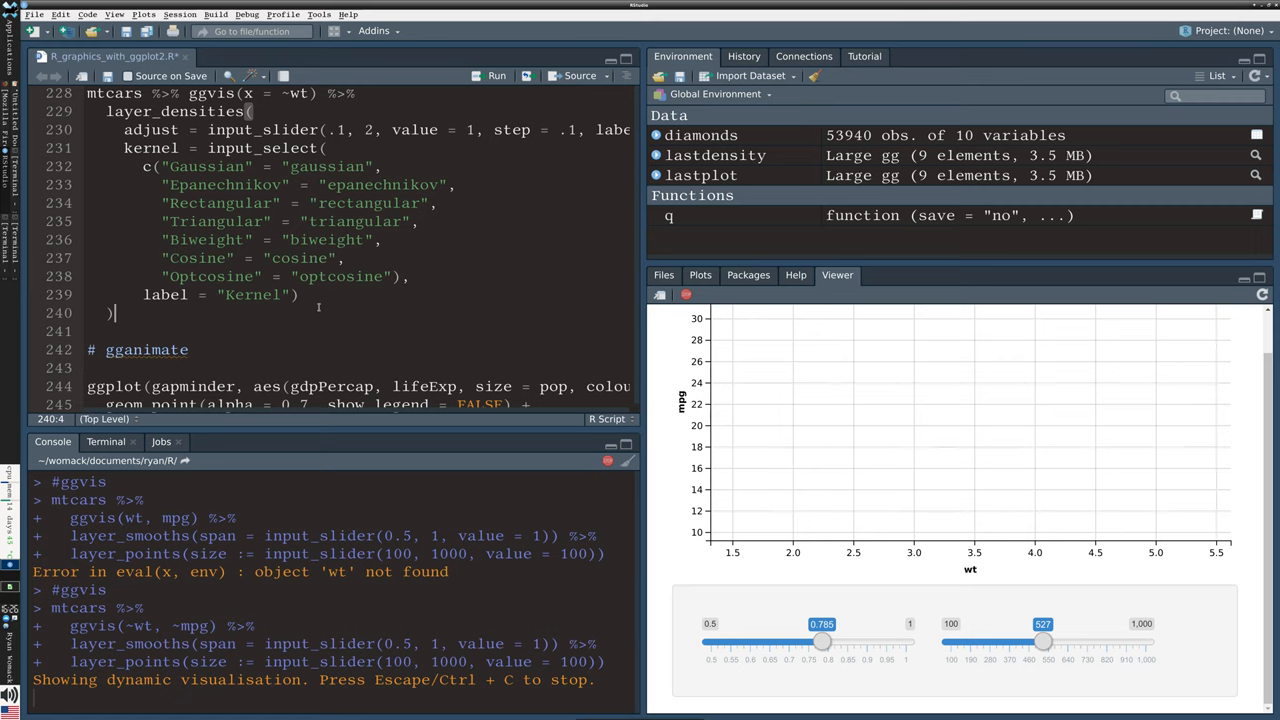
# Scroll the script down to the # gganimate gapminder code.
pyautogui.scroll(-3)
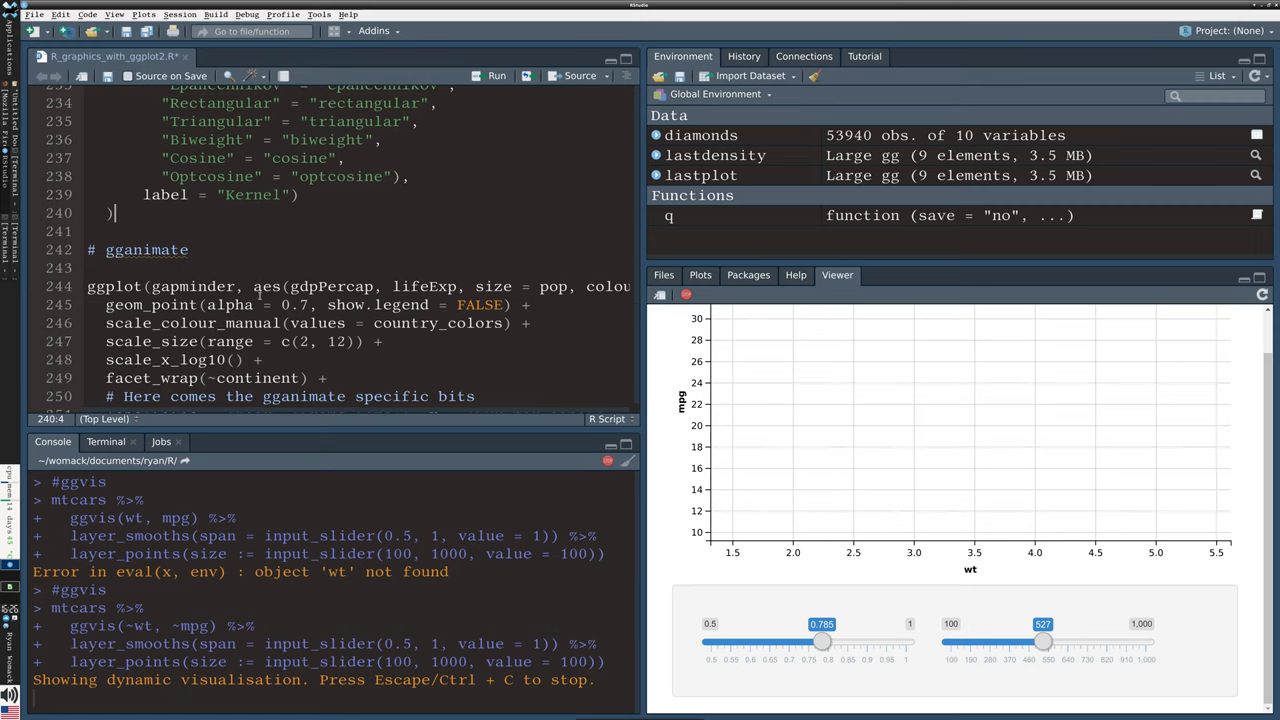
pyautogui.moveTo(267, 286)
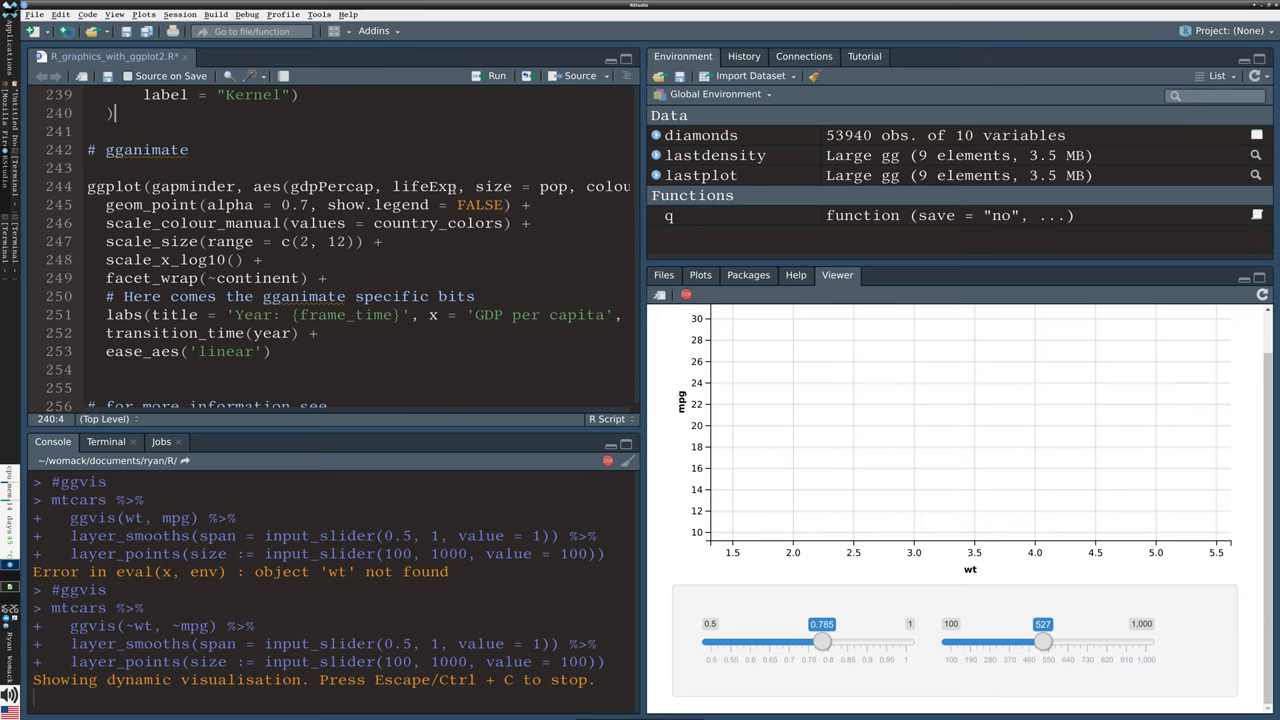
pyautogui.scroll(-3)
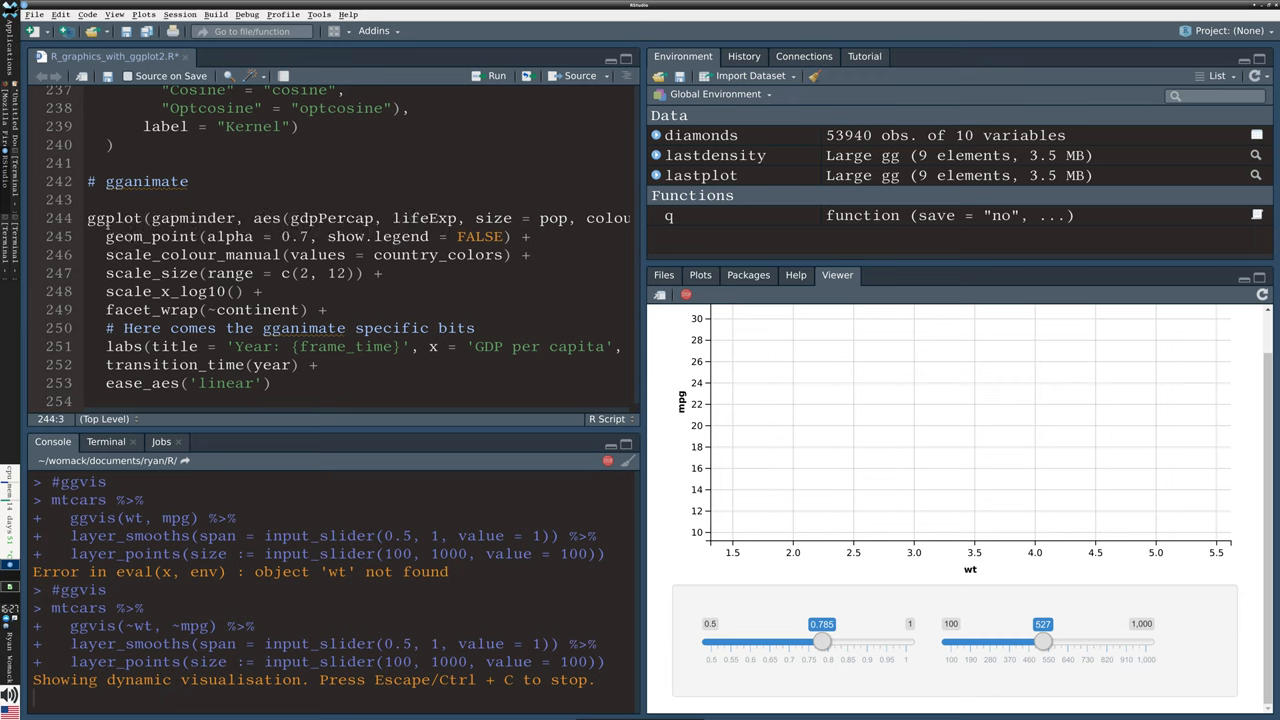
pyautogui.moveTo(112, 218)
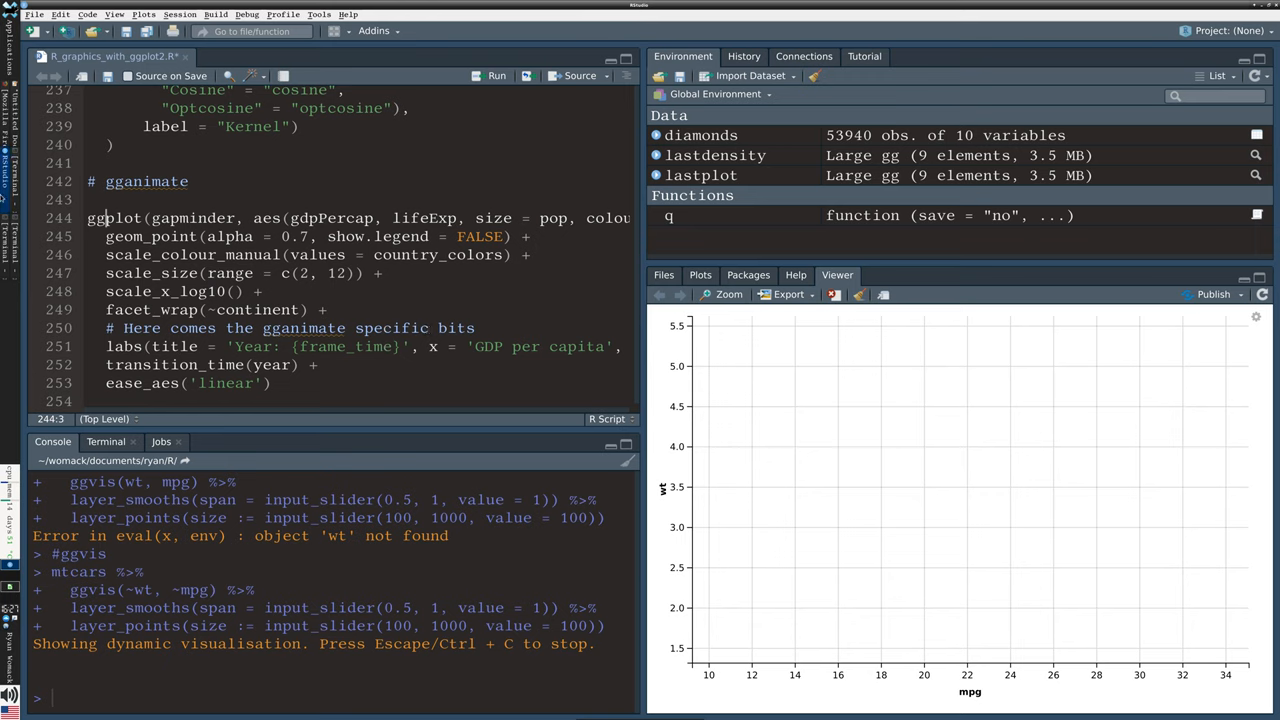
# Select lines 244–253, the gapminder ggplot code through ease_aes.
pyautogui.moveTo(88, 218); pyautogui.dragTo(190, 273)
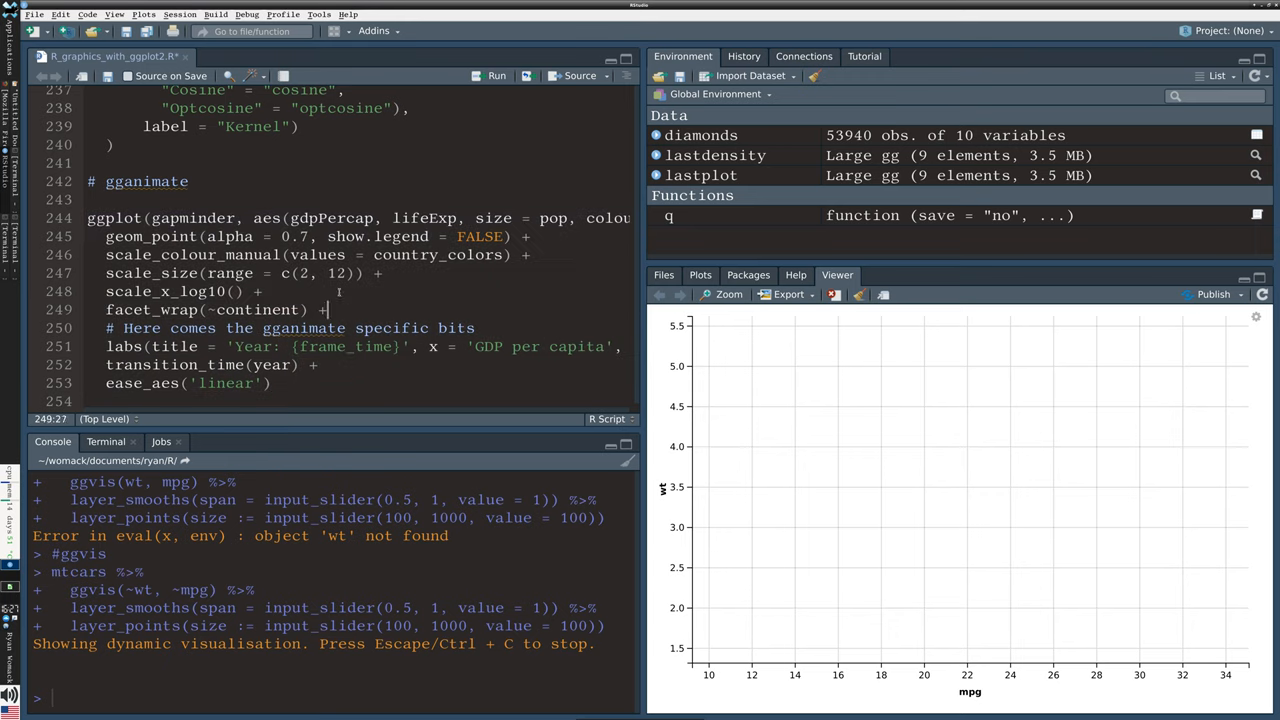
pyautogui.moveTo(325, 309); pyautogui.dragTo(88, 218)
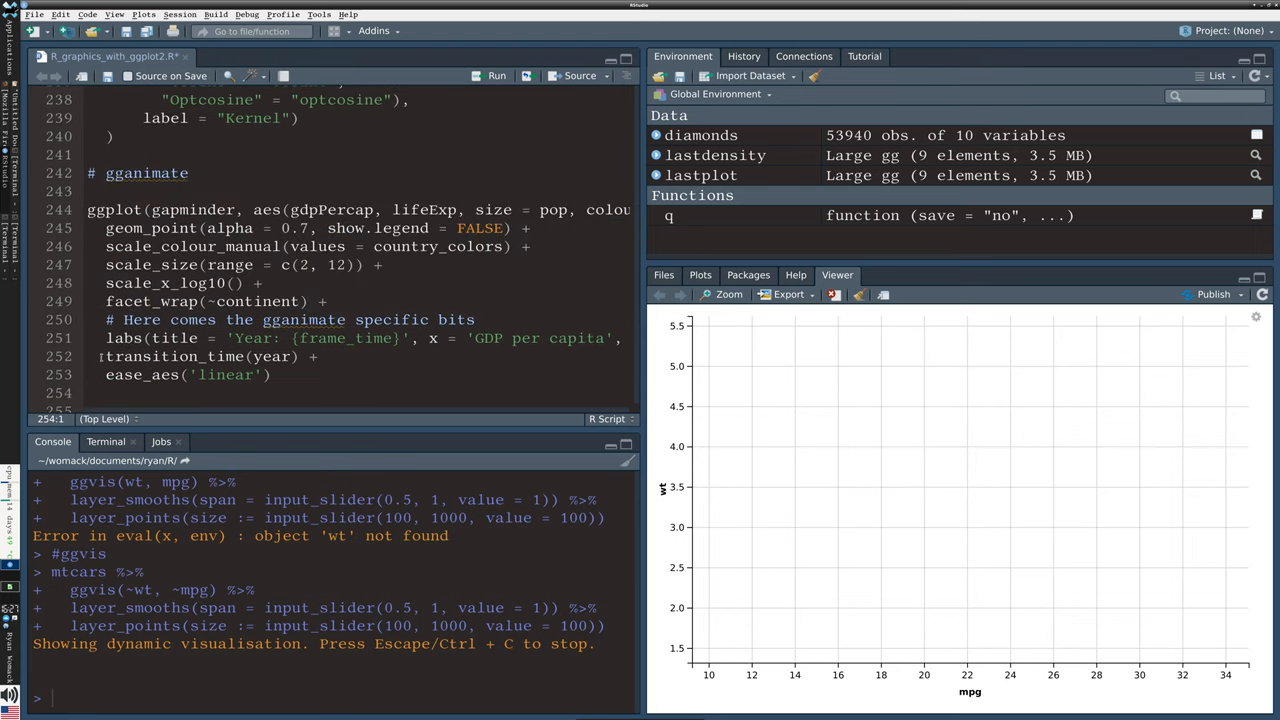
pyautogui.moveTo(106, 357); pyautogui.dragTo(270, 374)
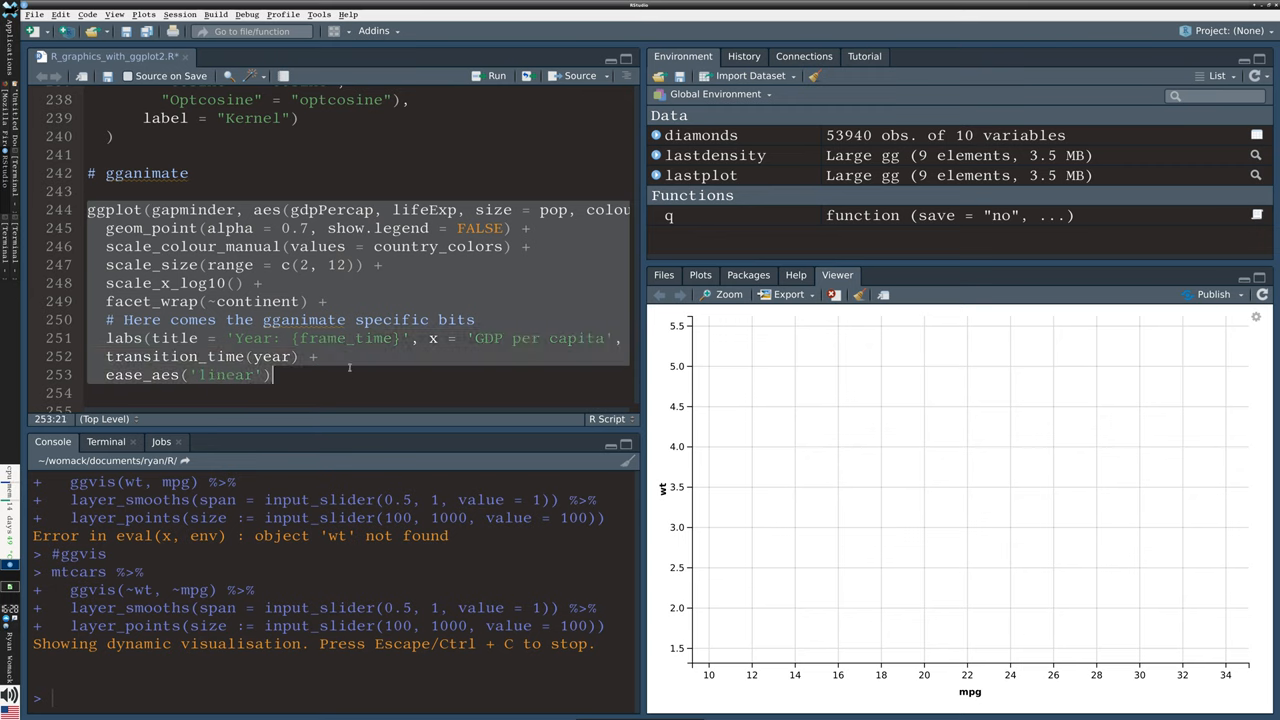
# Run the selected gapminder gganimate code to start rendering animation frames.
pyautogui.click(497, 75)
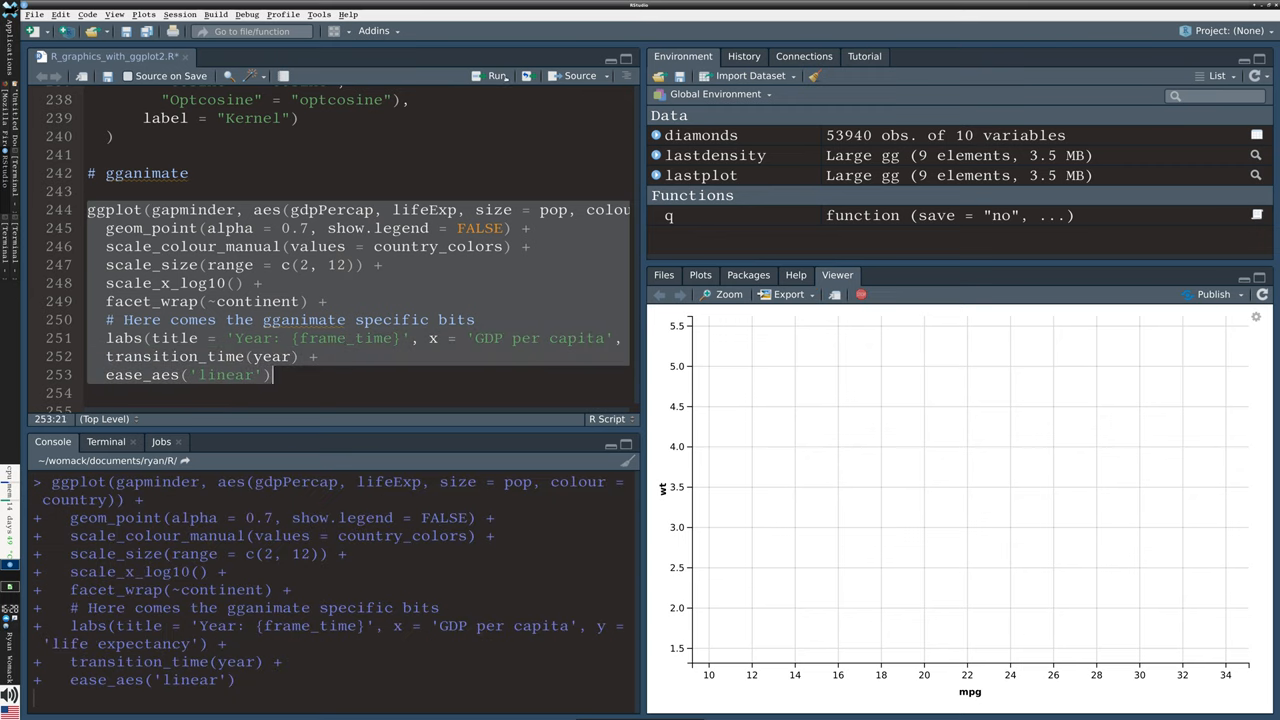
pyautogui.click(496, 76)
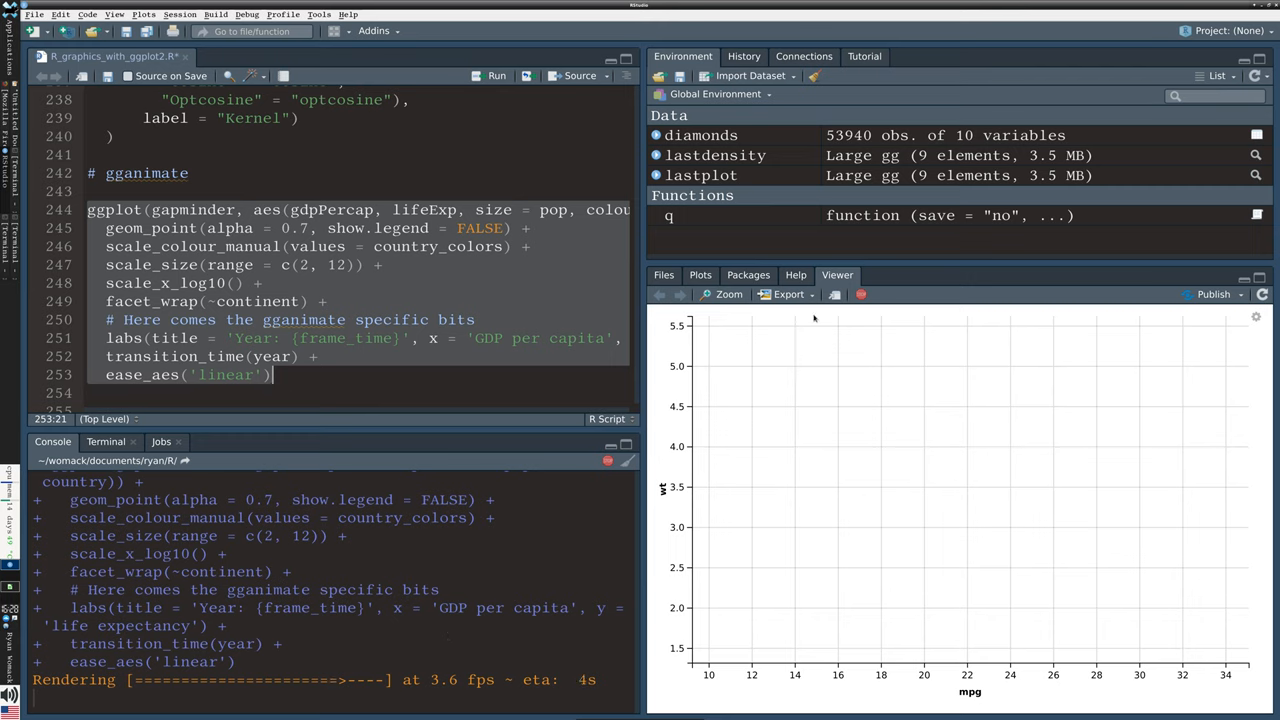
pyautogui.moveTo(925, 341)
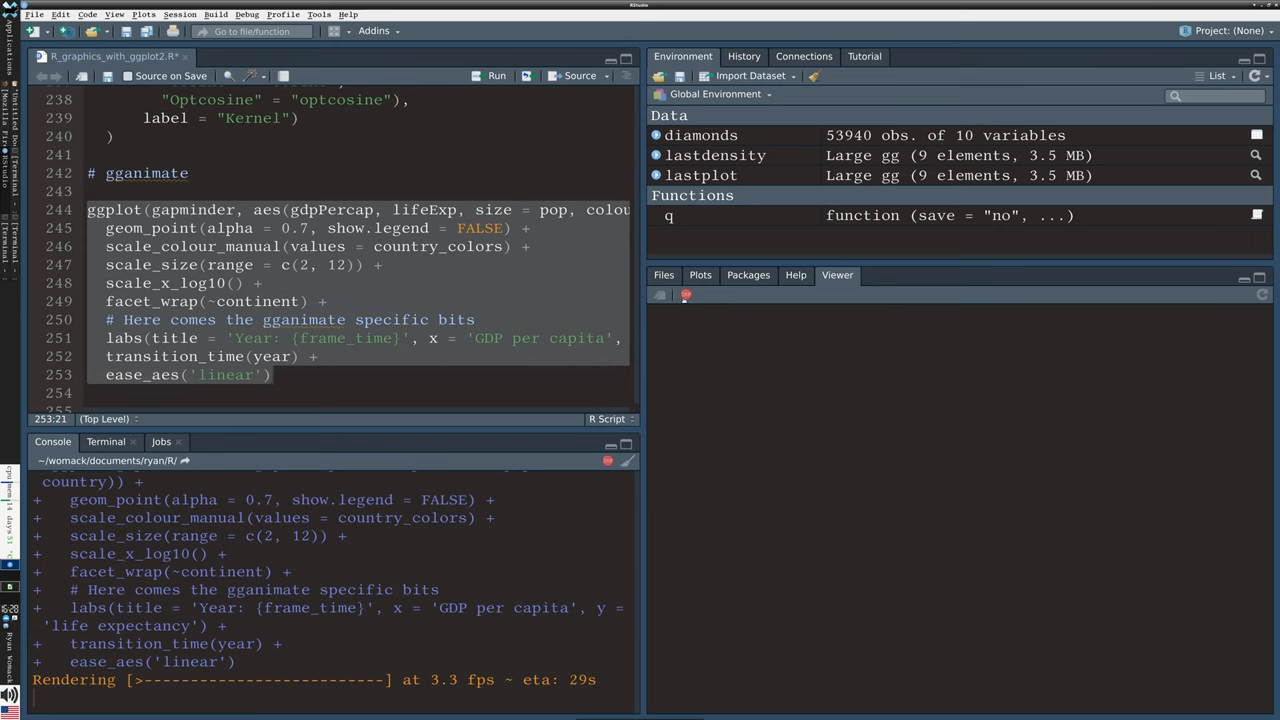
pyautogui.moveTo(686, 294)
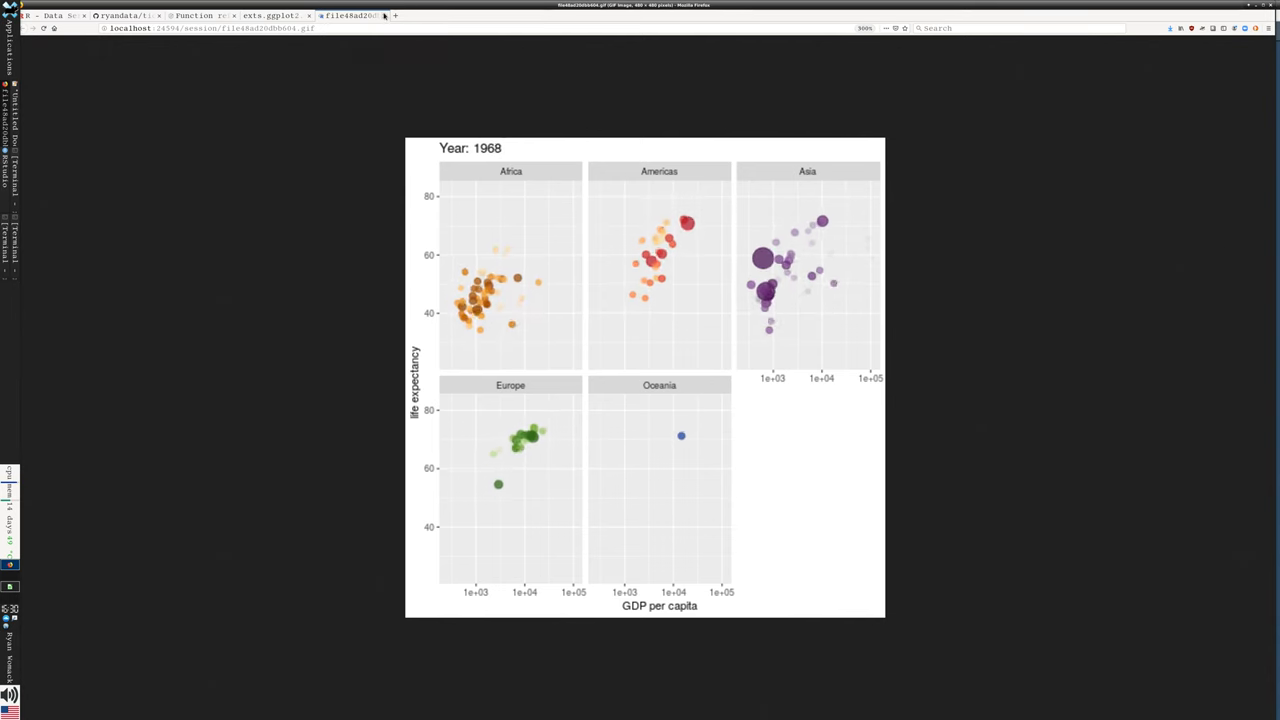
# Switch Firefox to the exts.ggplot2 extensions gallery tab.
pyautogui.click(270, 15)
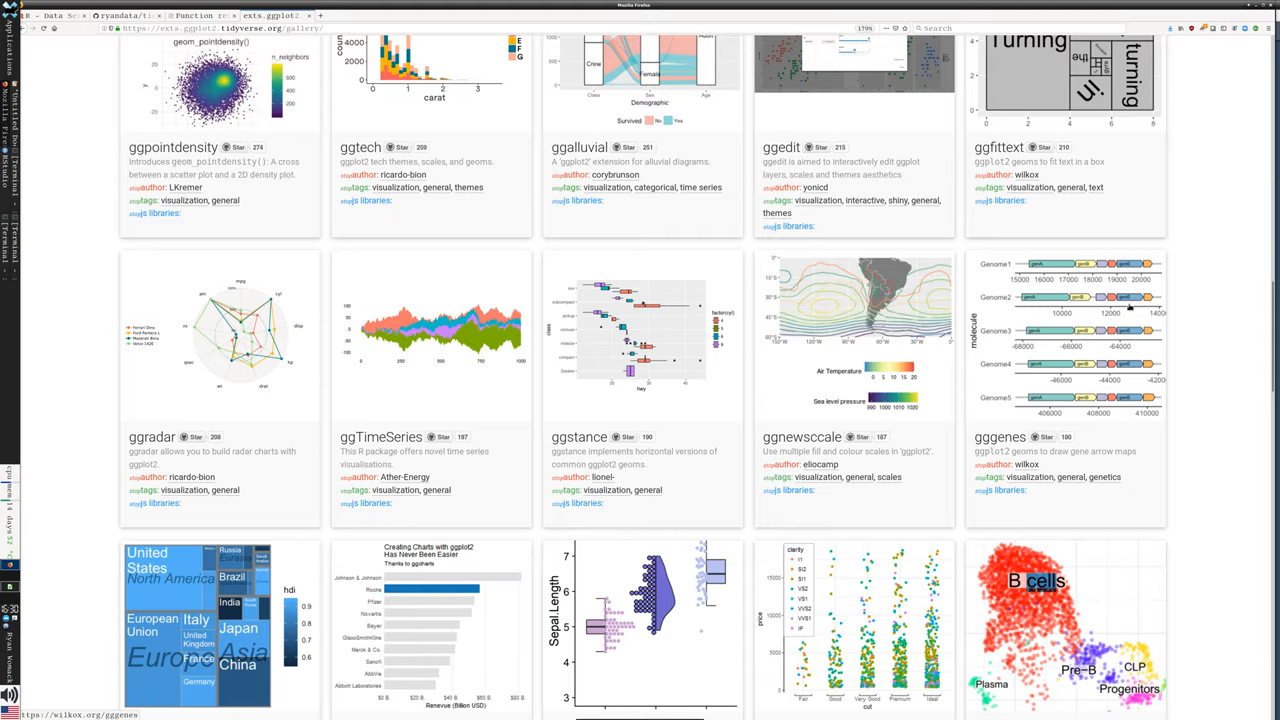
# Scroll the gallery down to ggdist, geomnet, lindia, plotROC and ggpol.
pyautogui.scroll(-3)
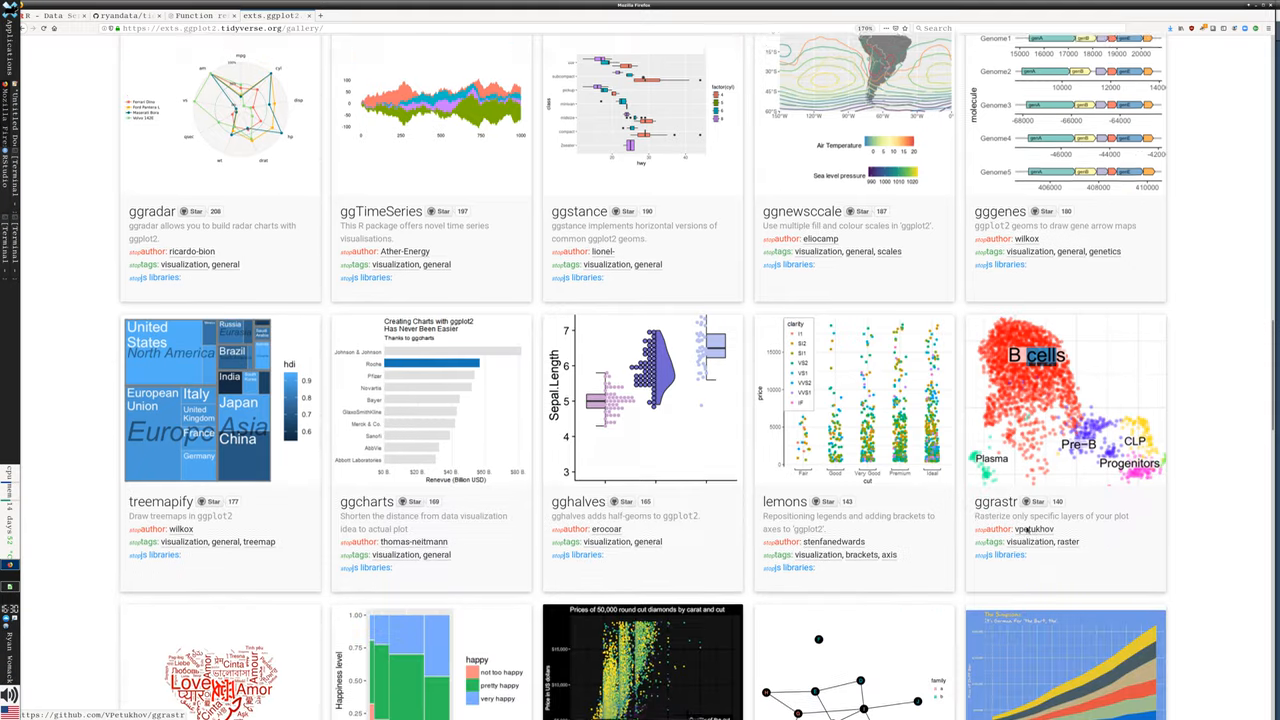
pyautogui.scroll(-3)
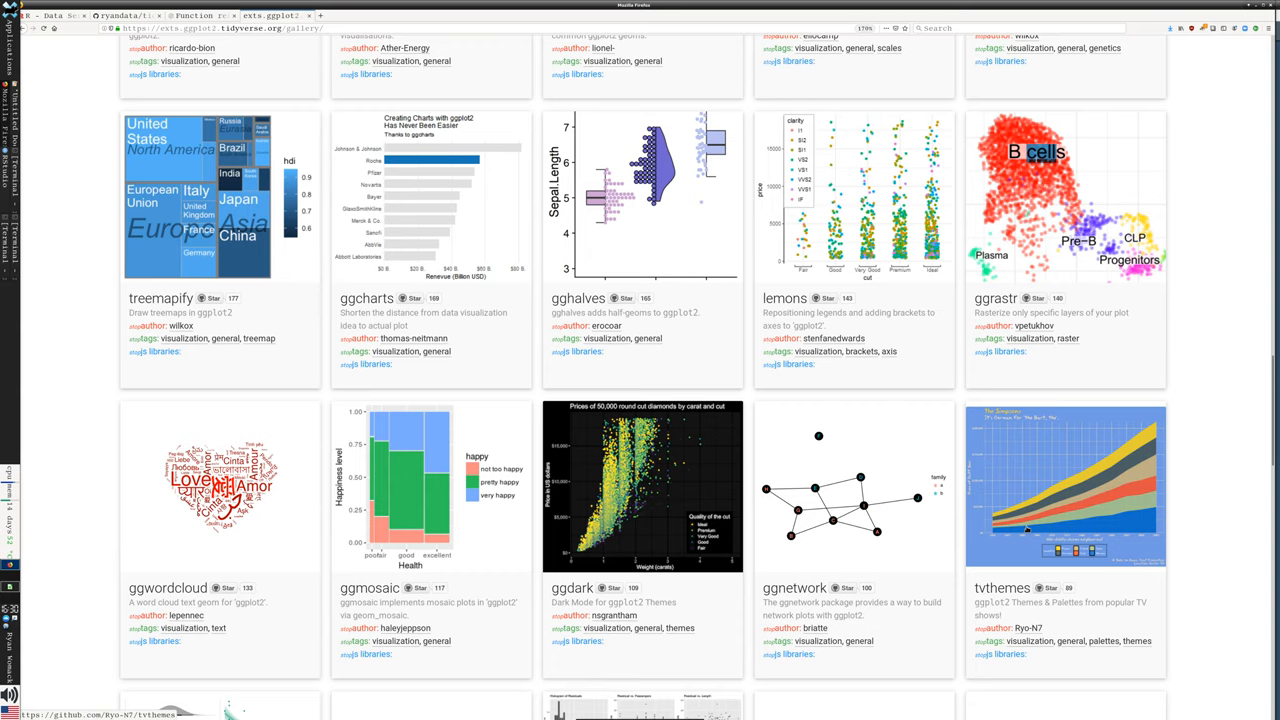
pyautogui.scroll(-3)
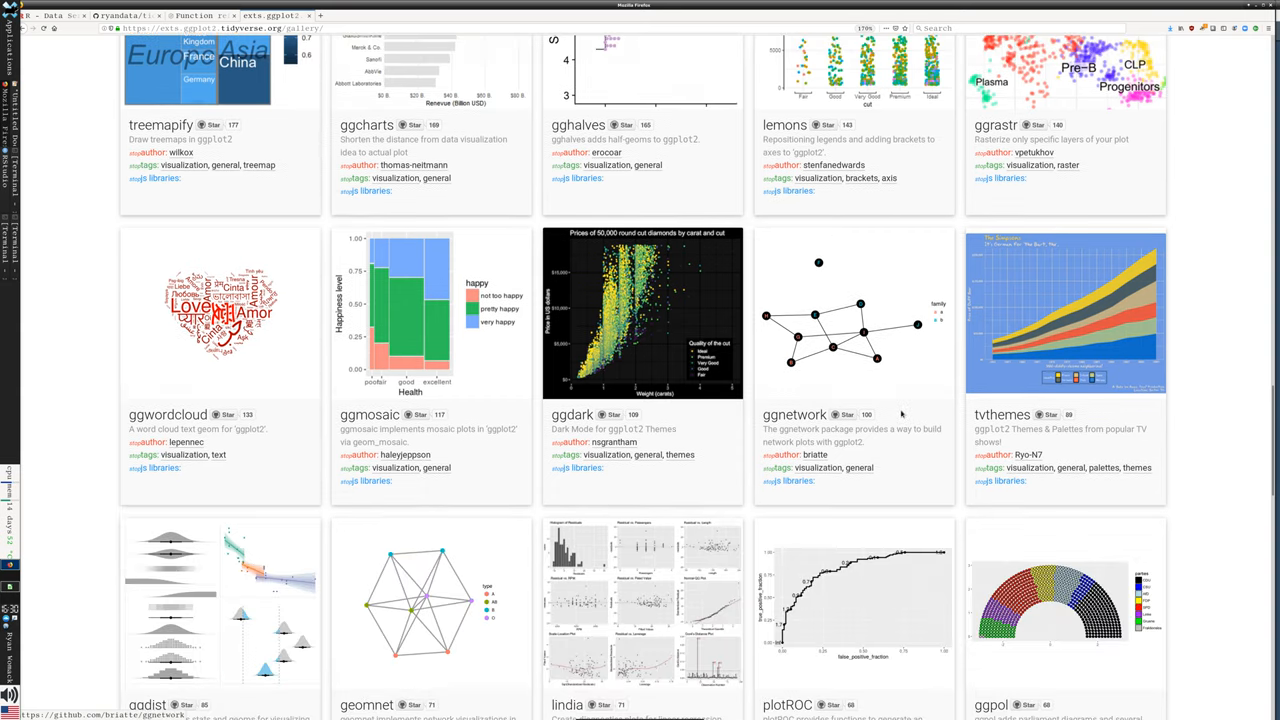
pyautogui.scroll(-3)
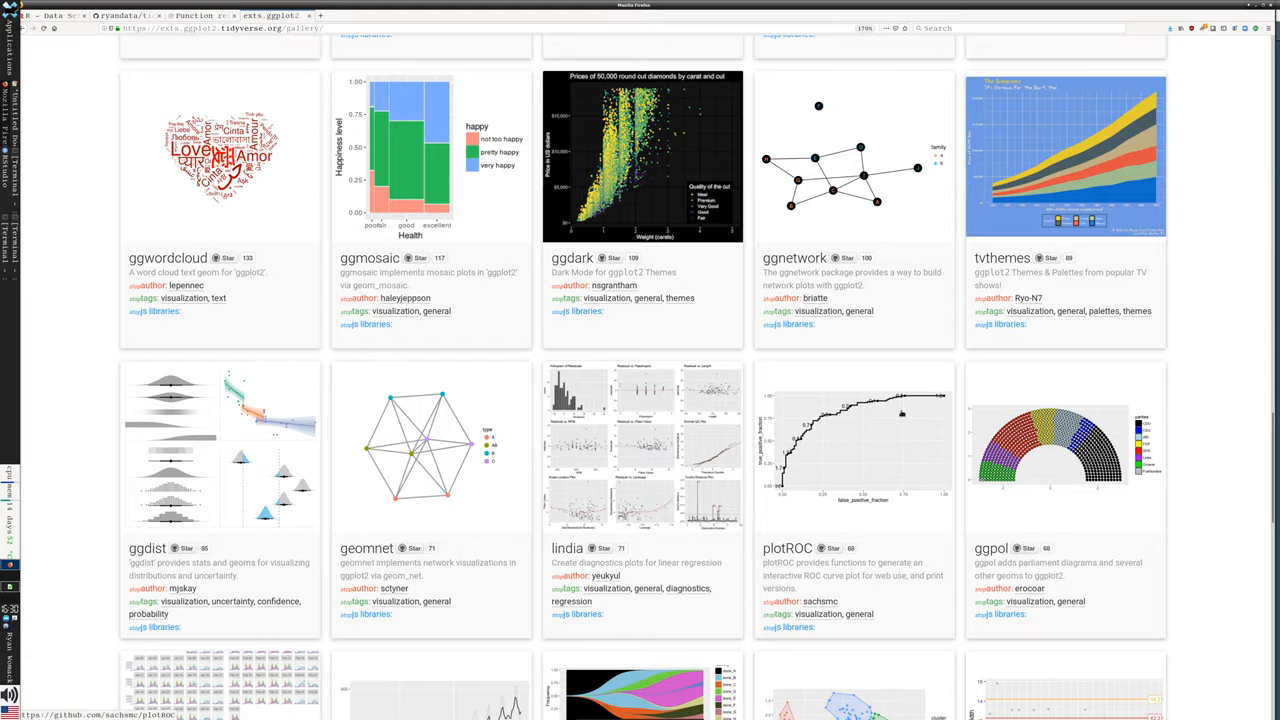
pyautogui.scroll(-3)
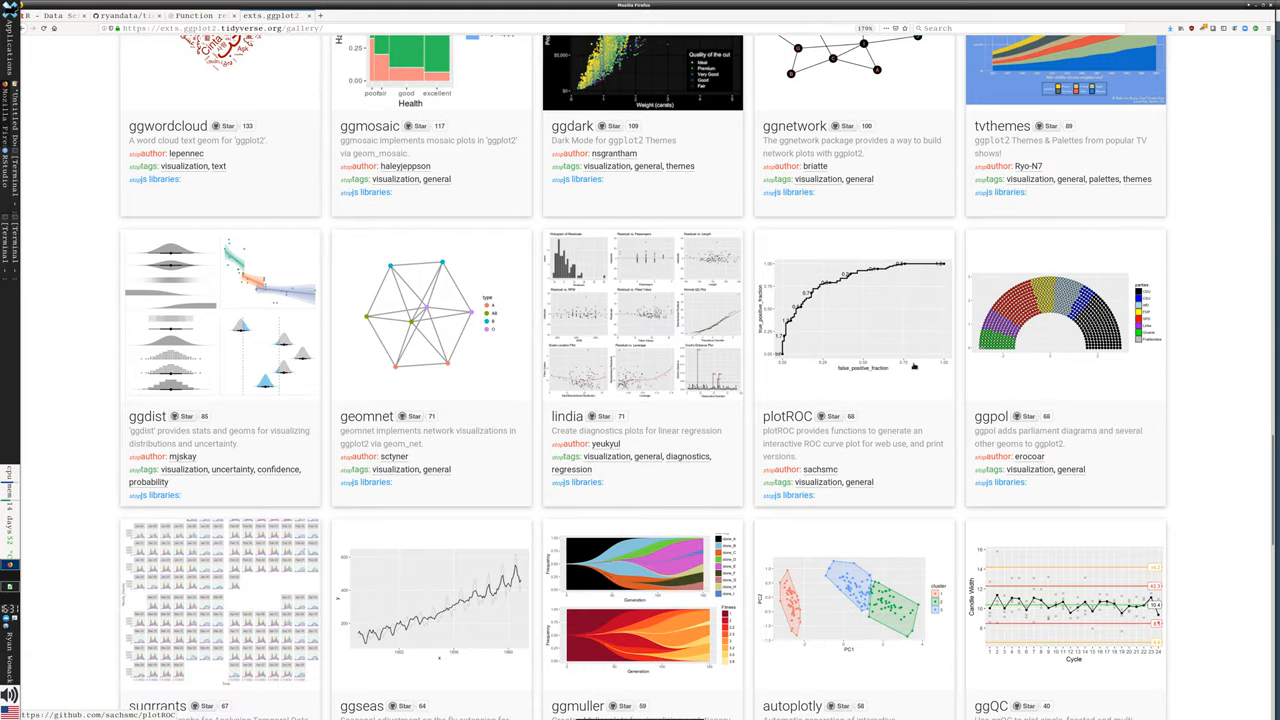
pyautogui.scroll(-3)
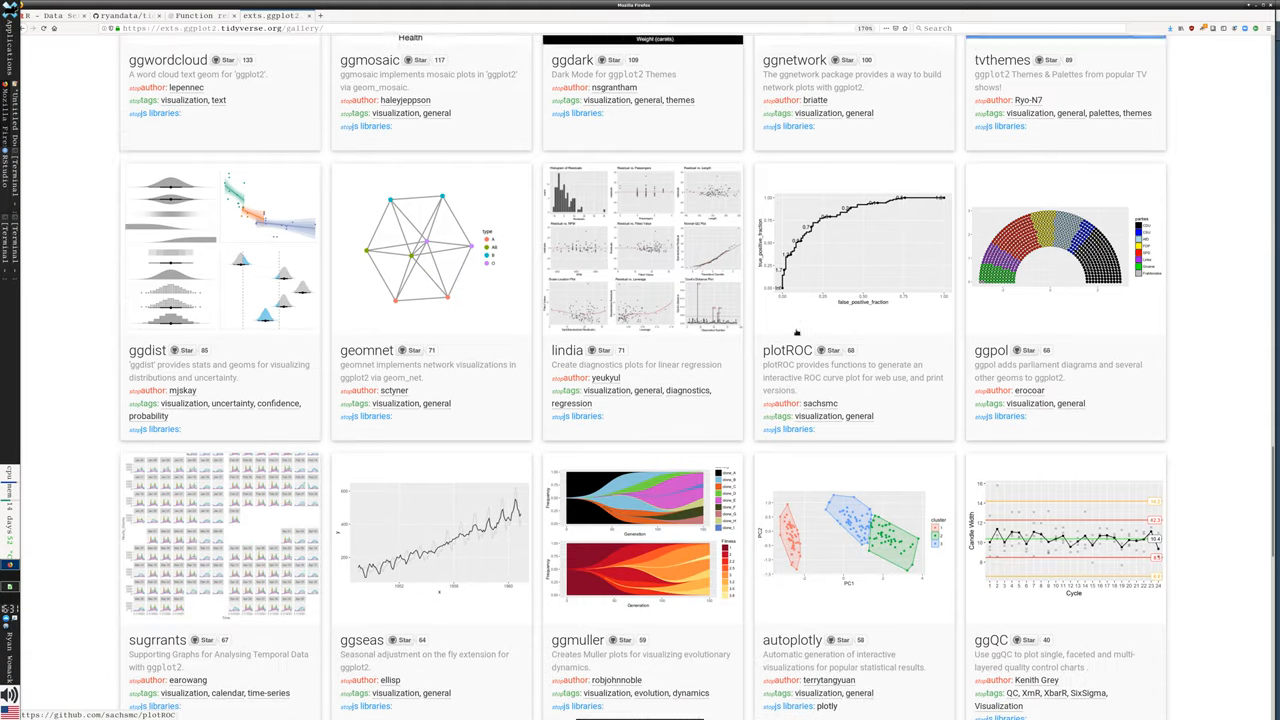
pyautogui.scroll(-3)
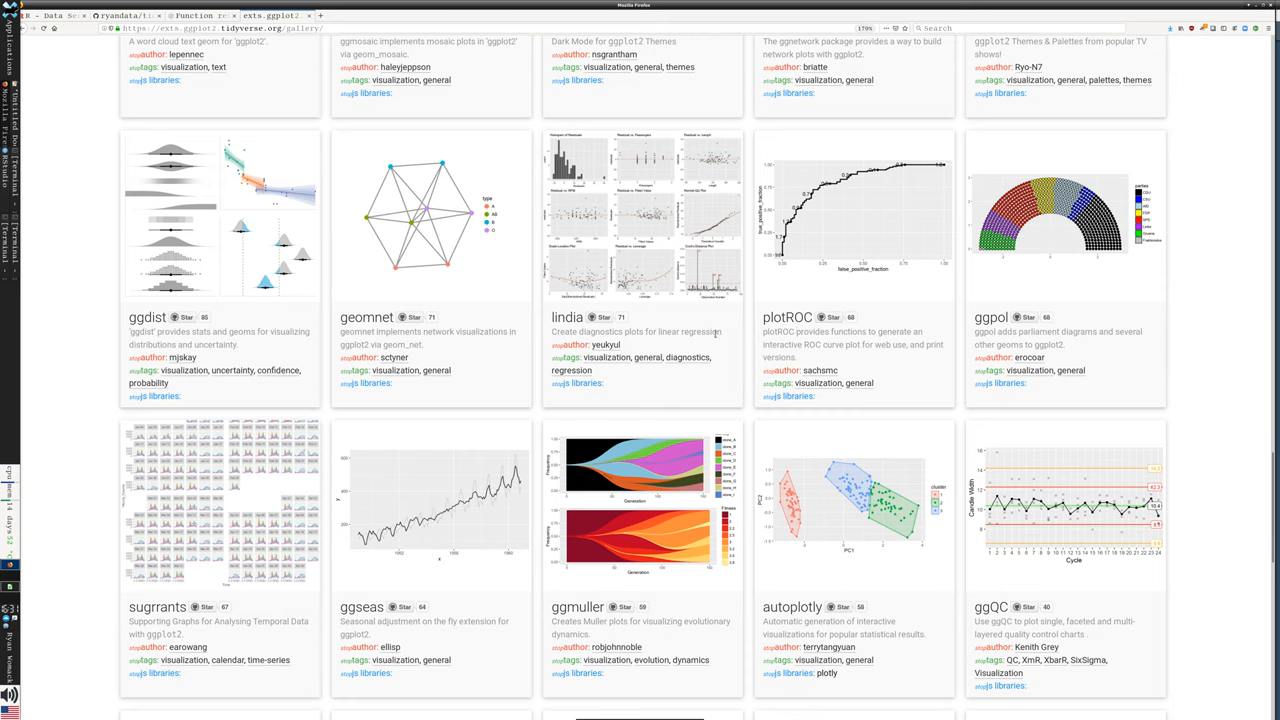
pyautogui.moveTo(1182, 430)
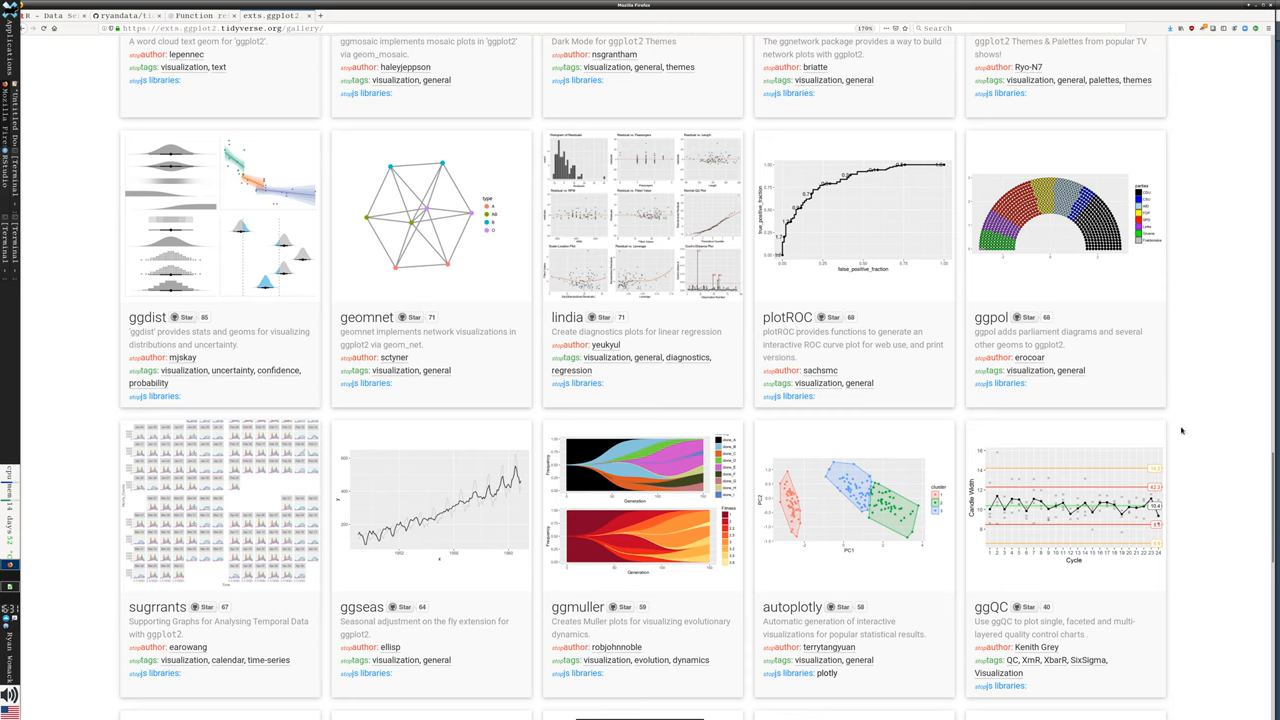
pyautogui.moveTo(57, 188)
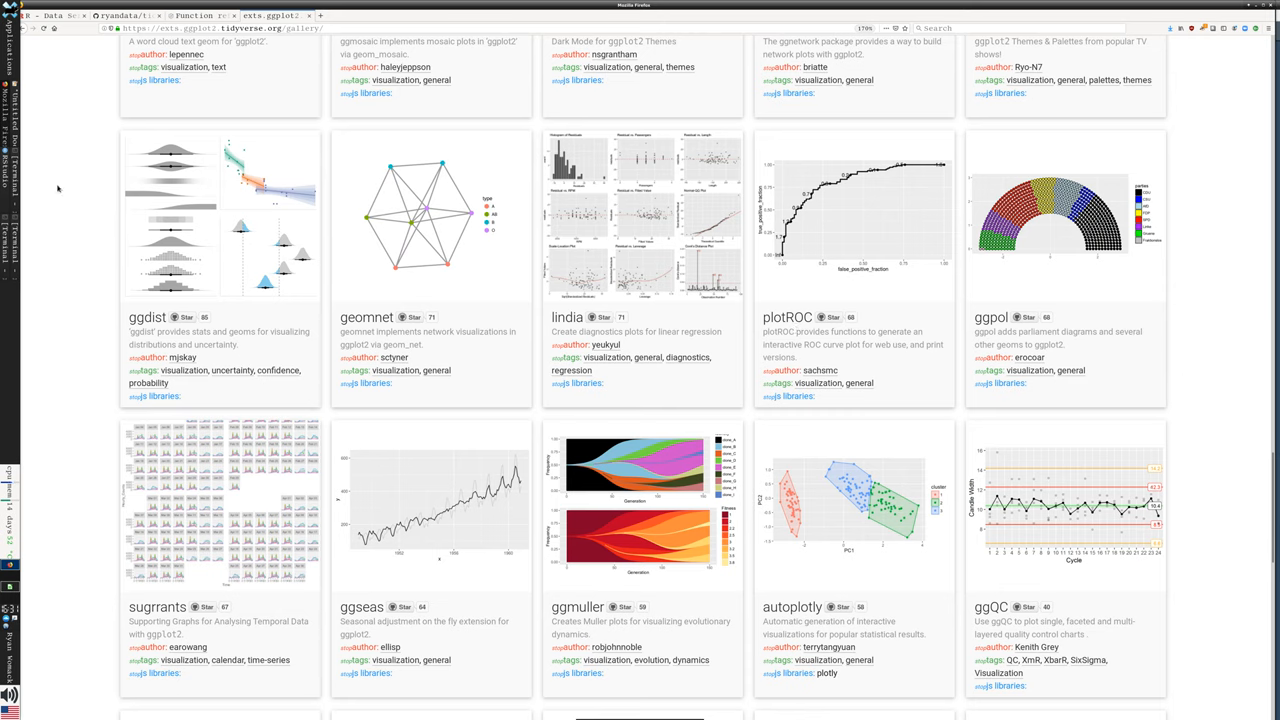